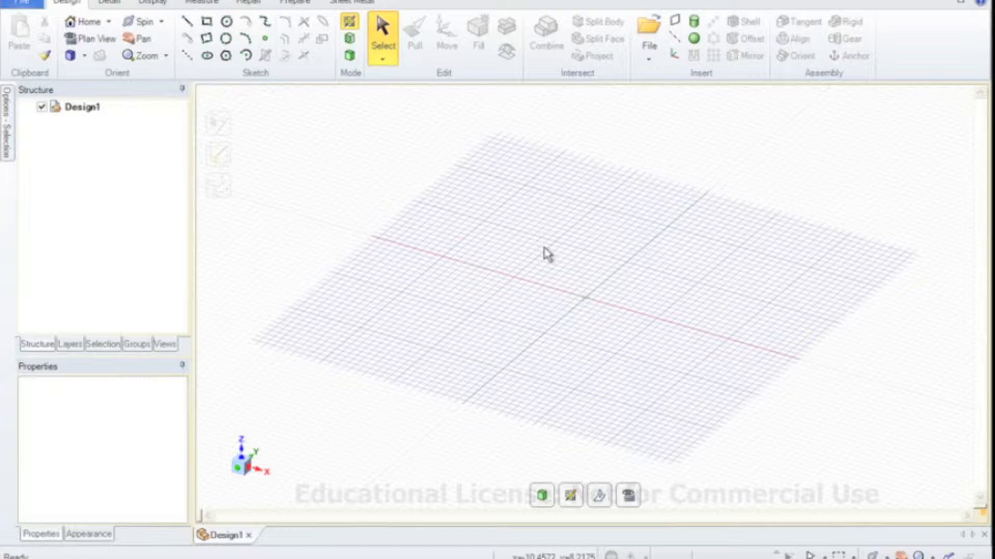
mouse_move(583, 310)
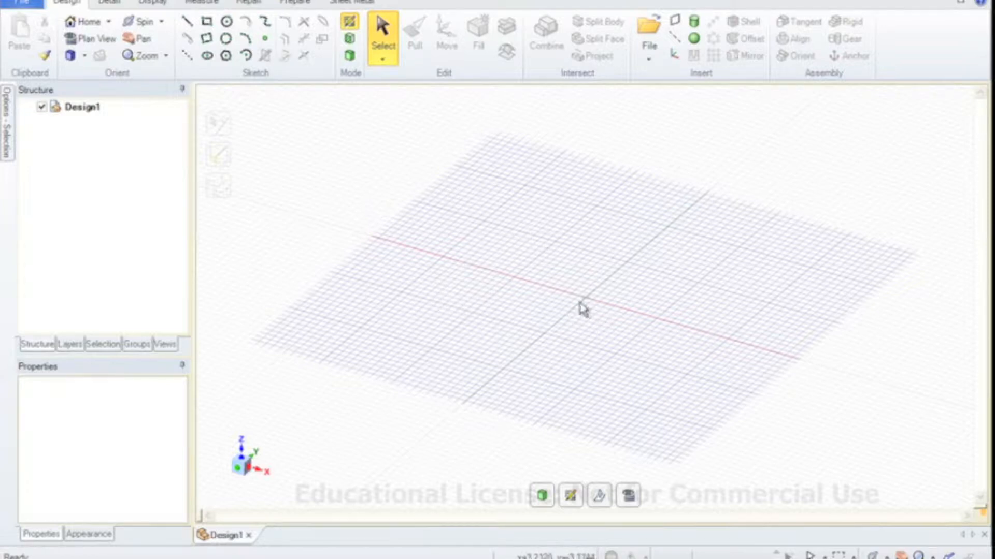
mouse_move(499, 230)
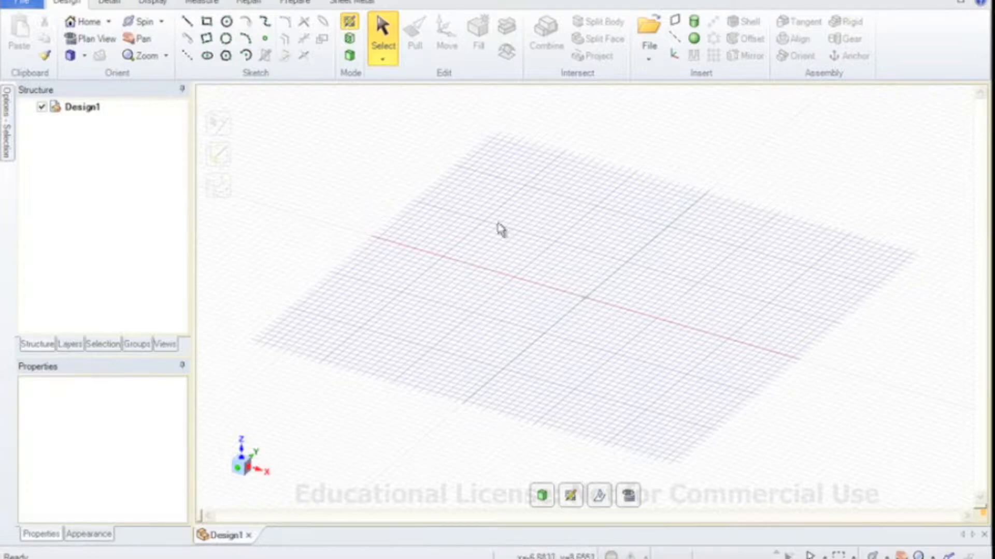
mouse_move(542, 275)
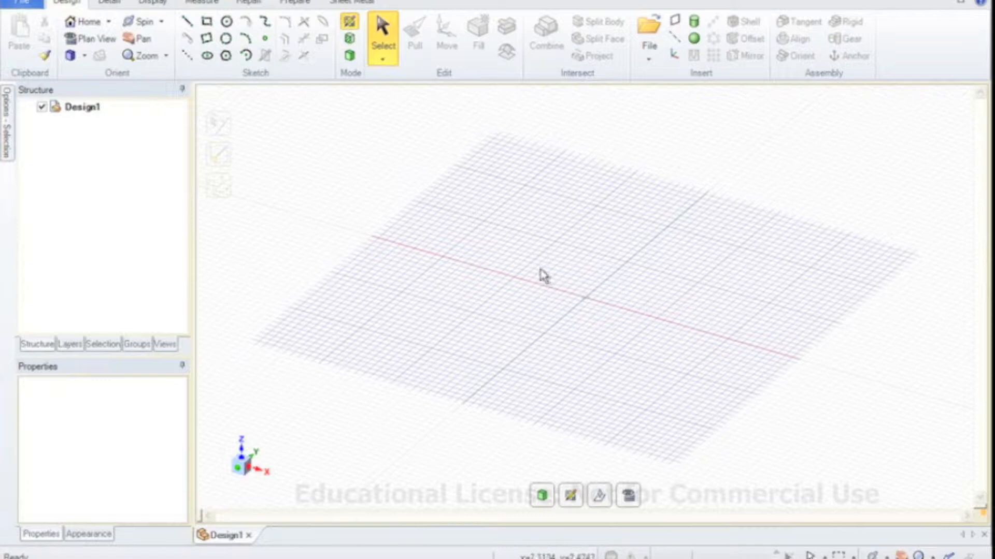
mouse_move(538, 120)
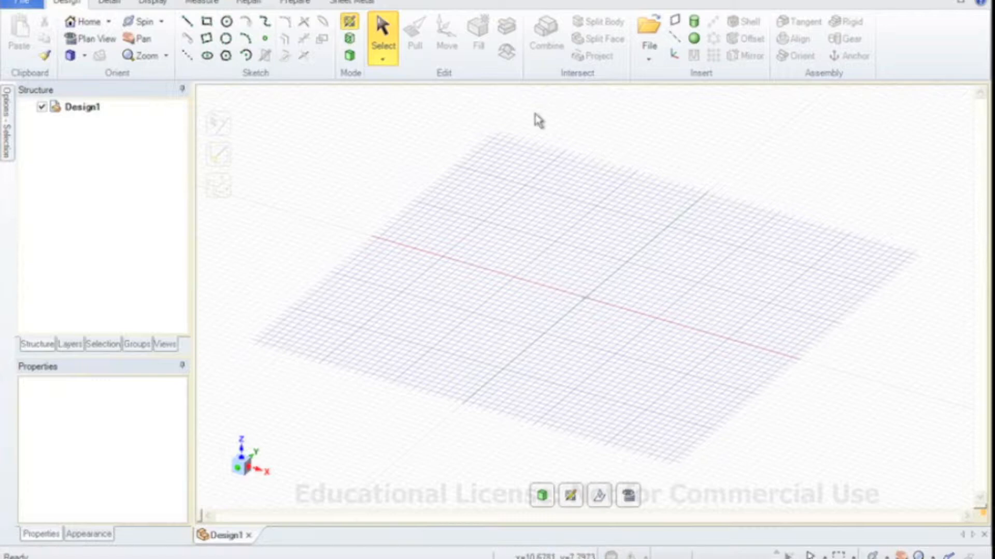
mouse_move(616, 226)
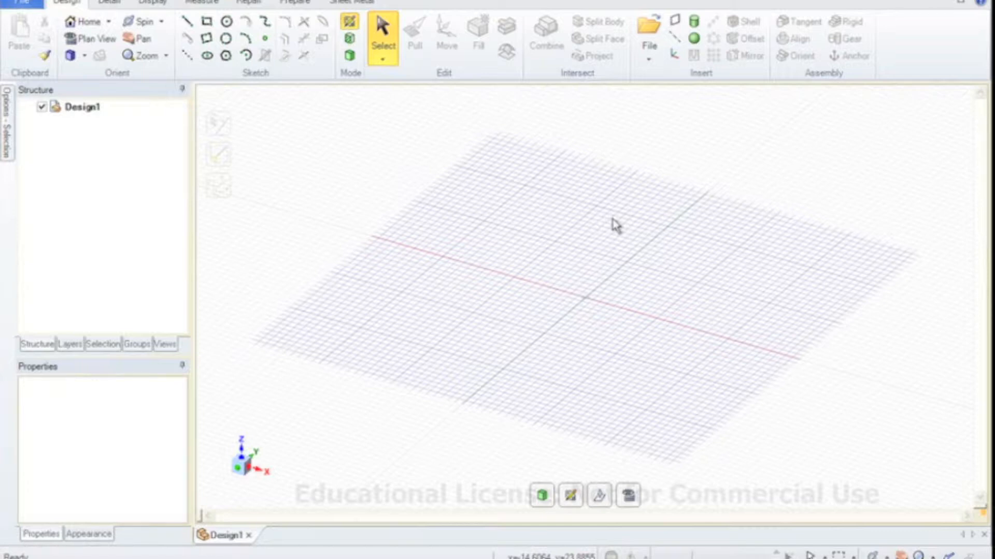
mouse_move(322, 41)
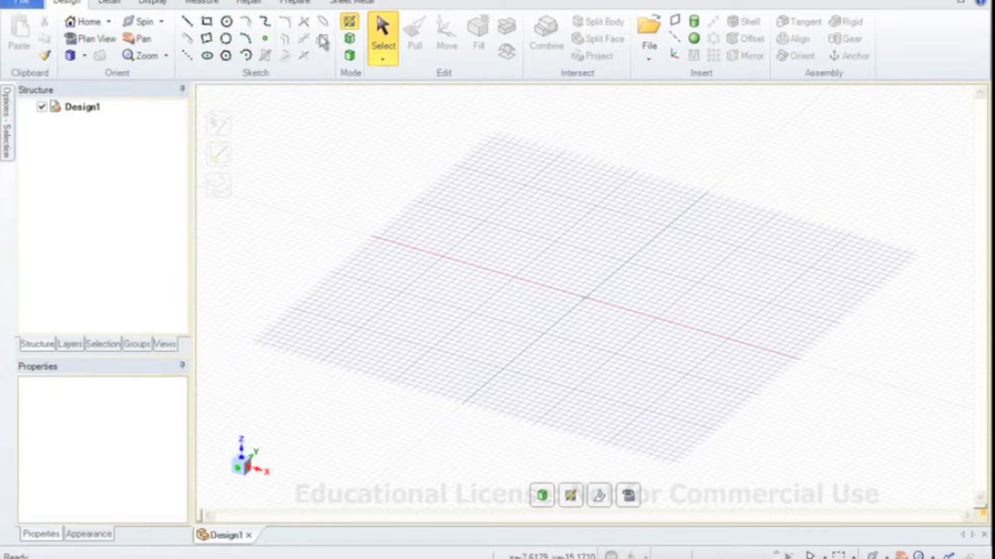
Step: Sketch a rectangle on the grid with length 100 mm and width 70 mm
click(202, 21)
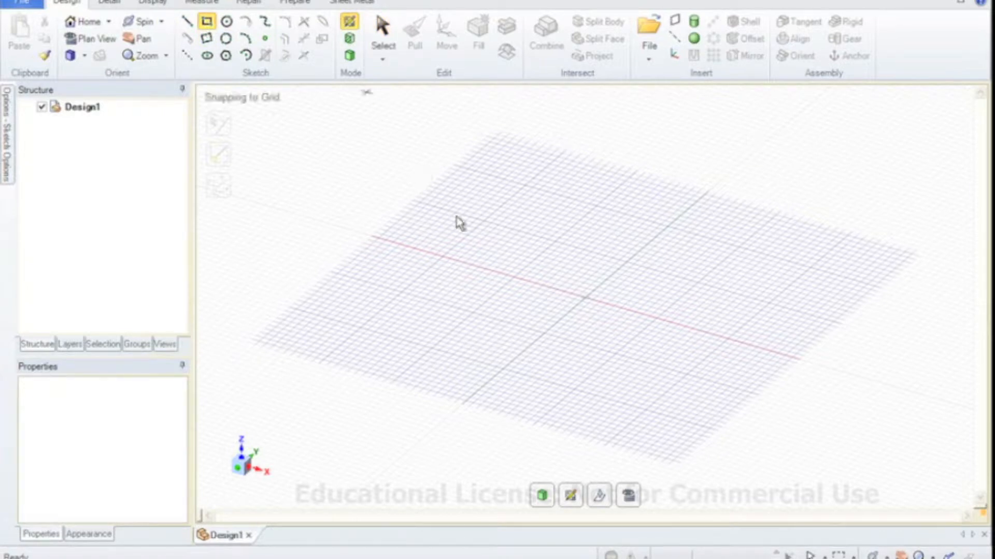
mouse_move(584, 304)
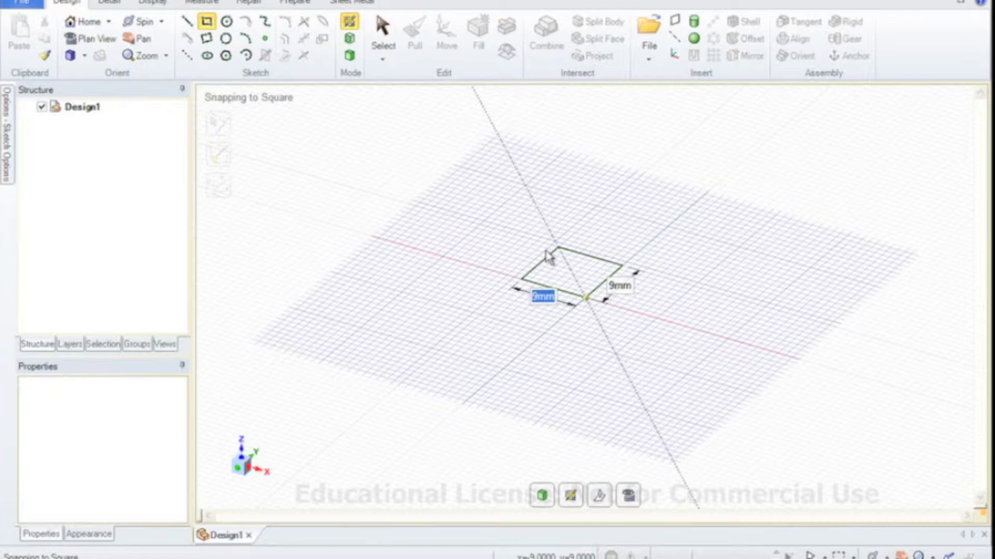
text(100)
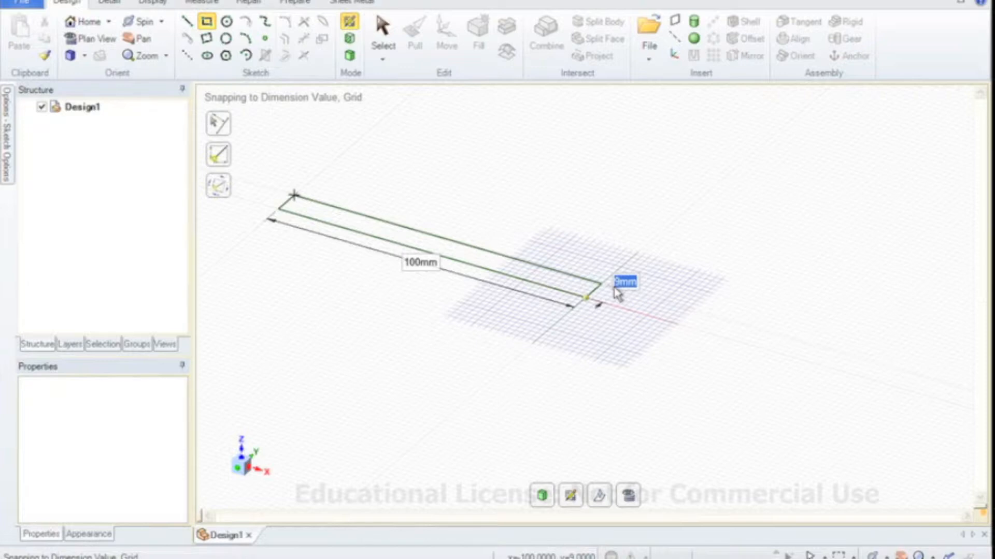
text(70)
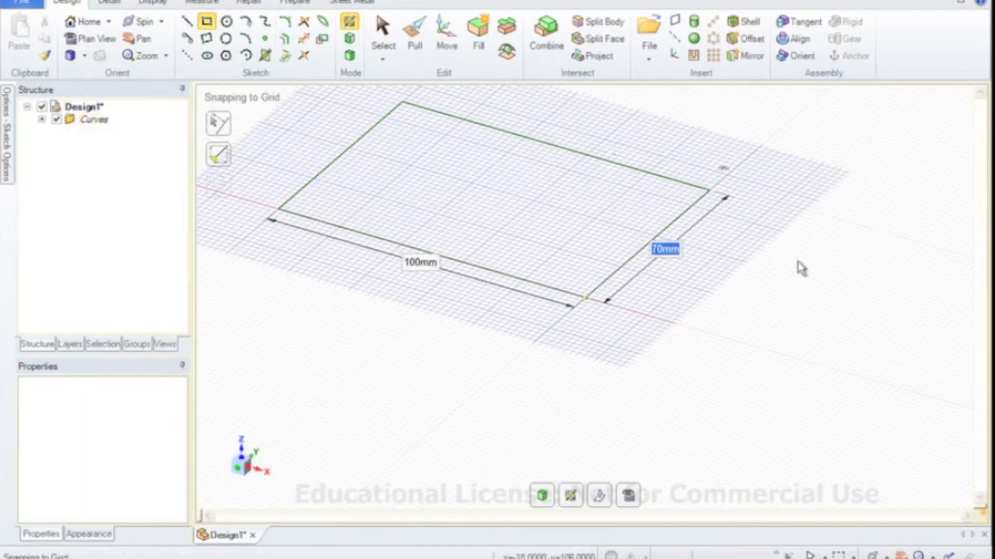
mouse_move(827, 290)
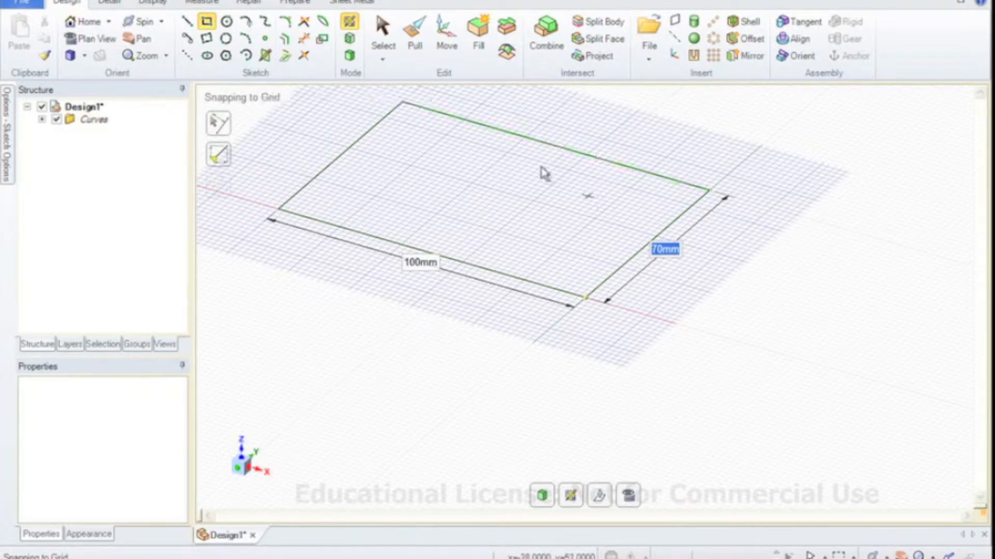
Step: Finish the sketch and Pull the rectangle up into a solid block under Design1
click(167, 56)
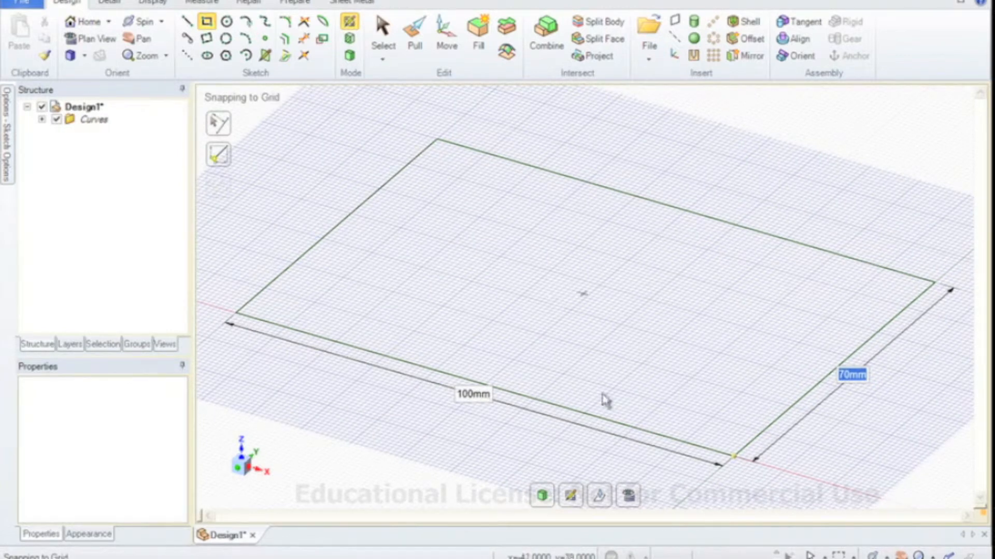
mouse_move(543, 30)
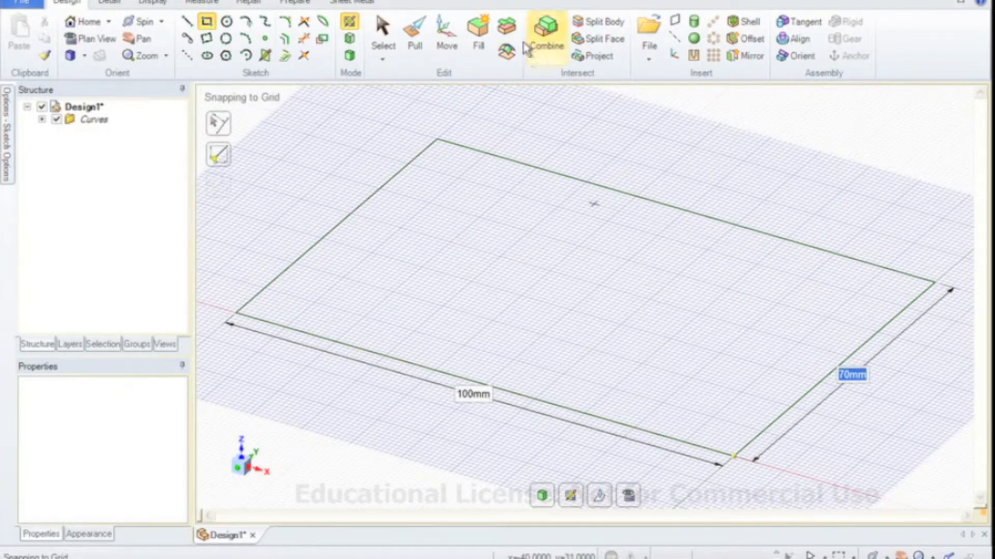
click(415, 36)
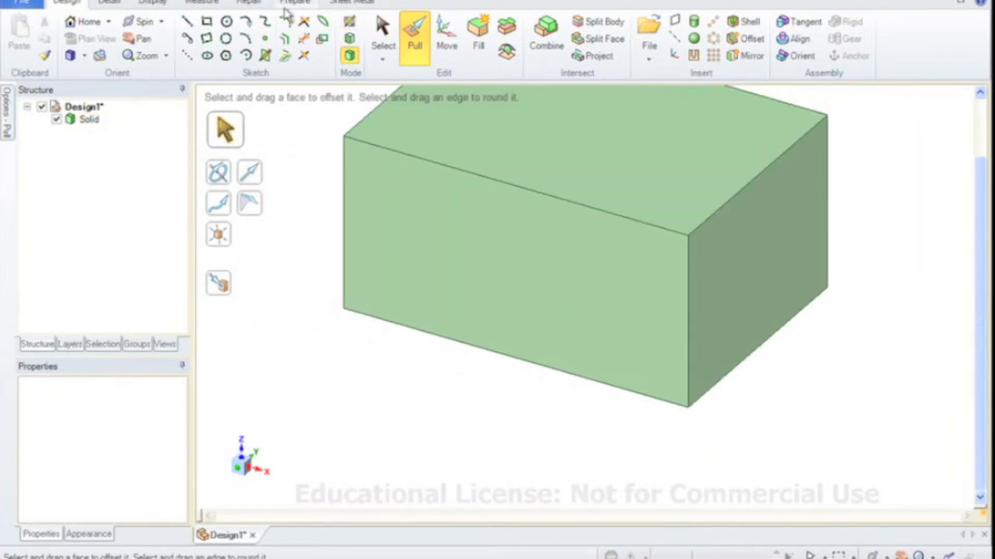
click(166, 56)
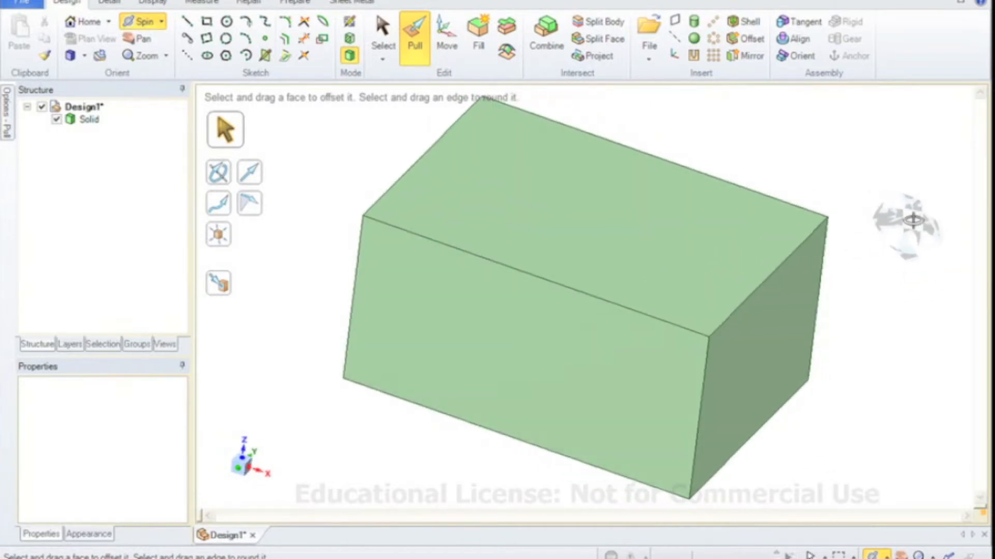
Step: Spin the view to see the rectangular block from above
click(597, 216)
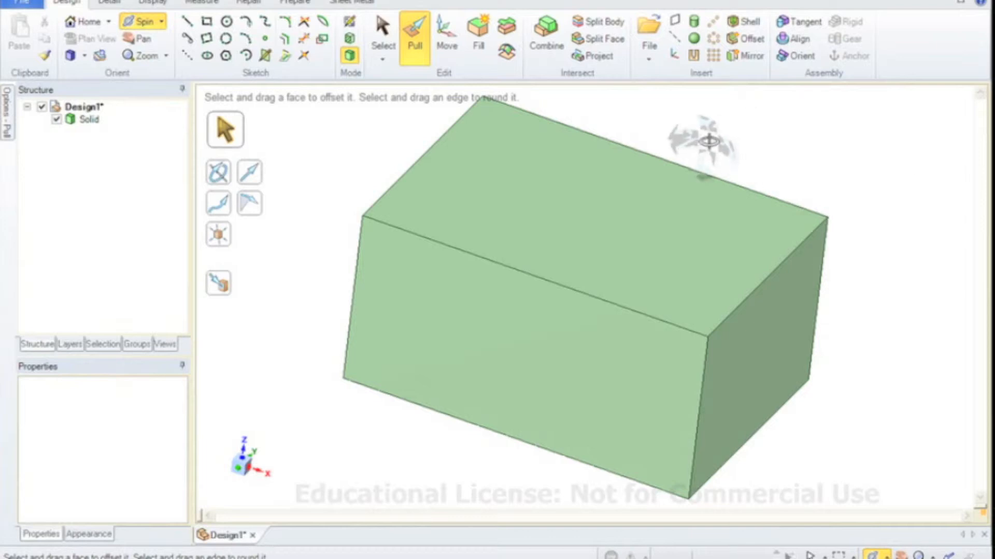
mouse_move(355, 126)
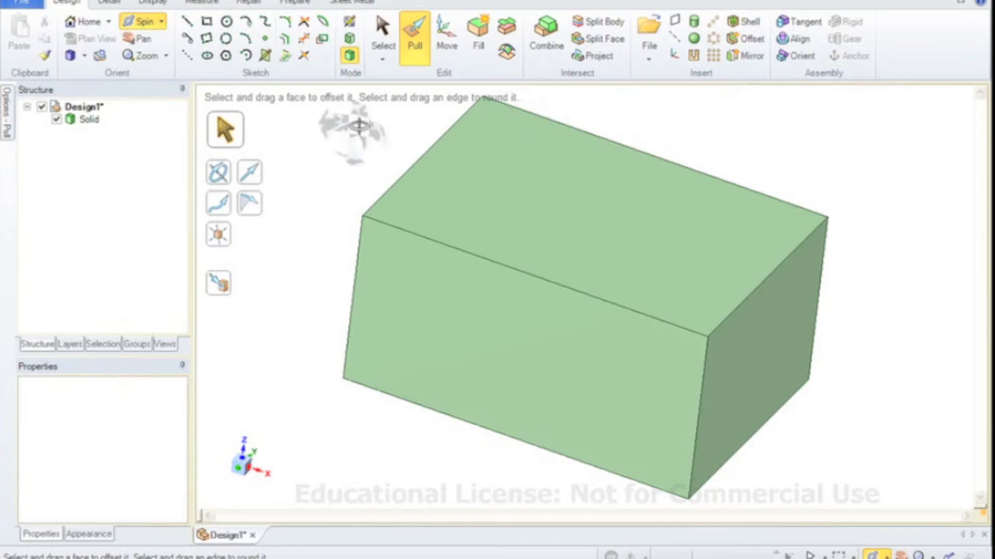
mouse_move(326, 158)
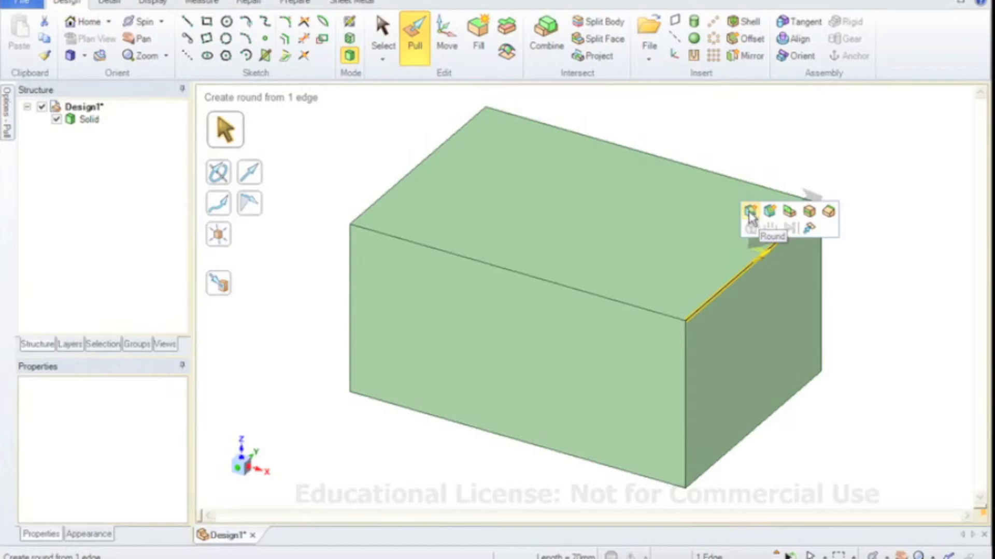
mouse_move(780, 218)
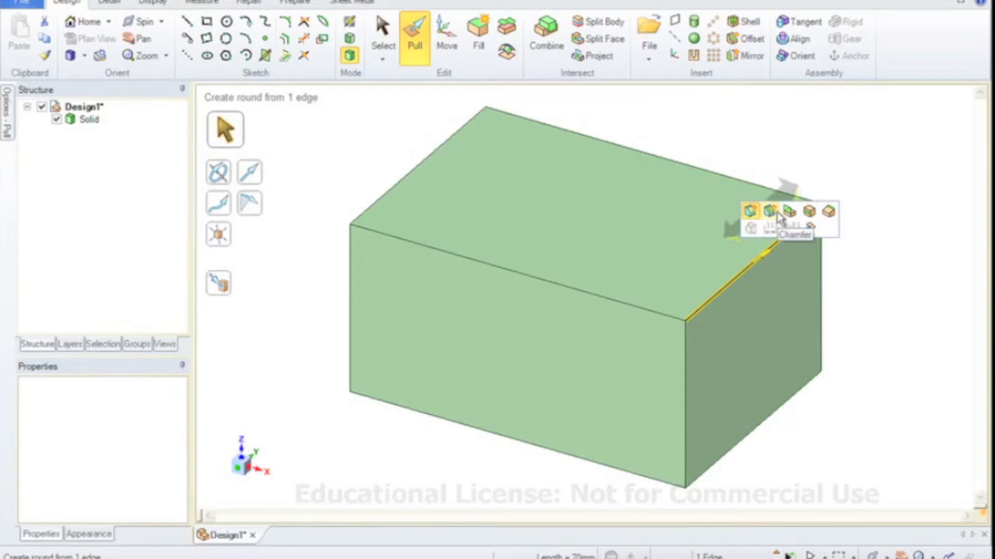
mouse_move(819, 221)
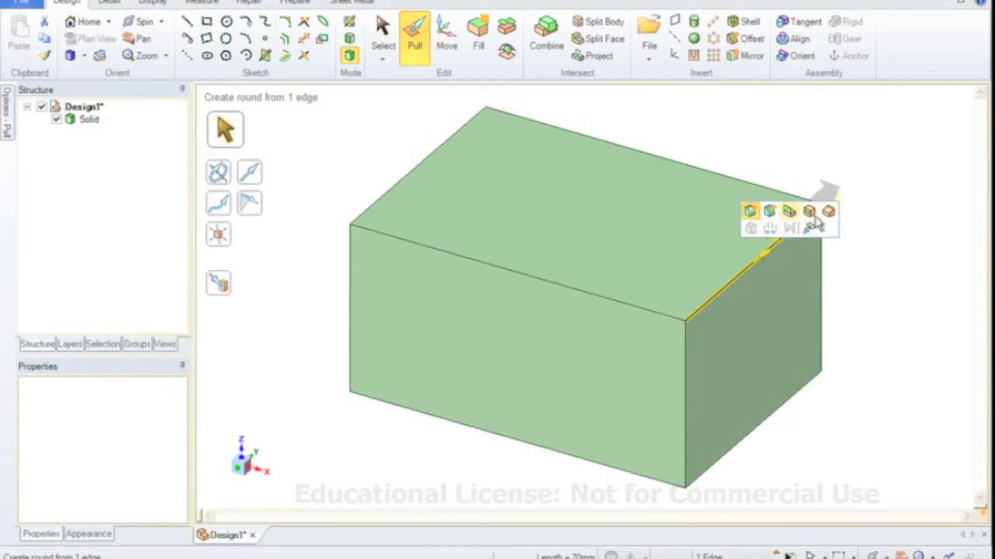
mouse_move(809, 212)
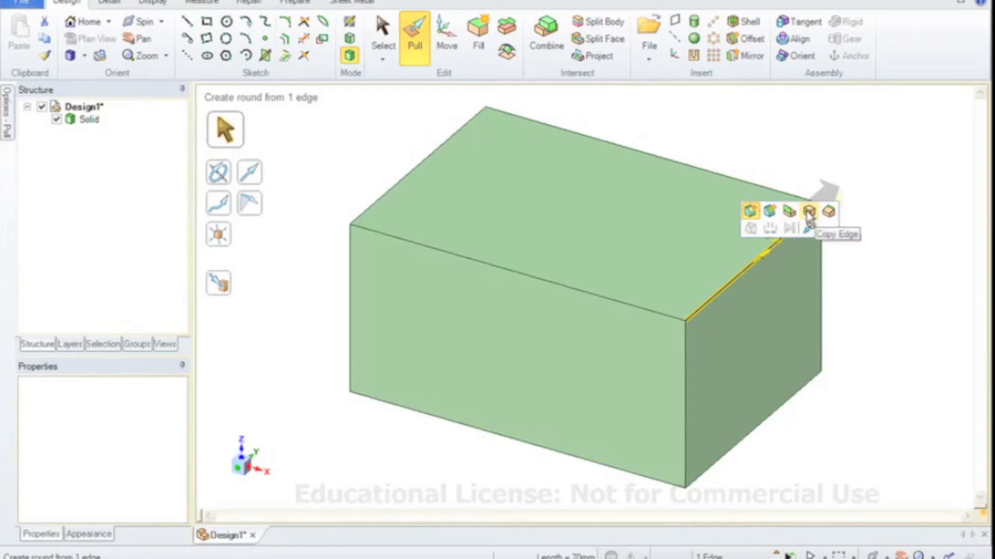
mouse_move(827, 215)
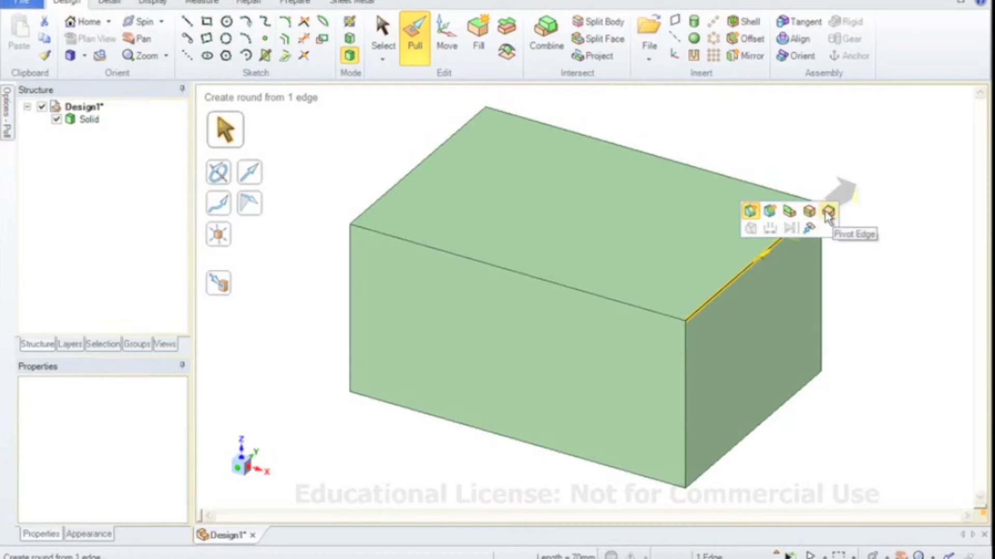
mouse_move(770, 213)
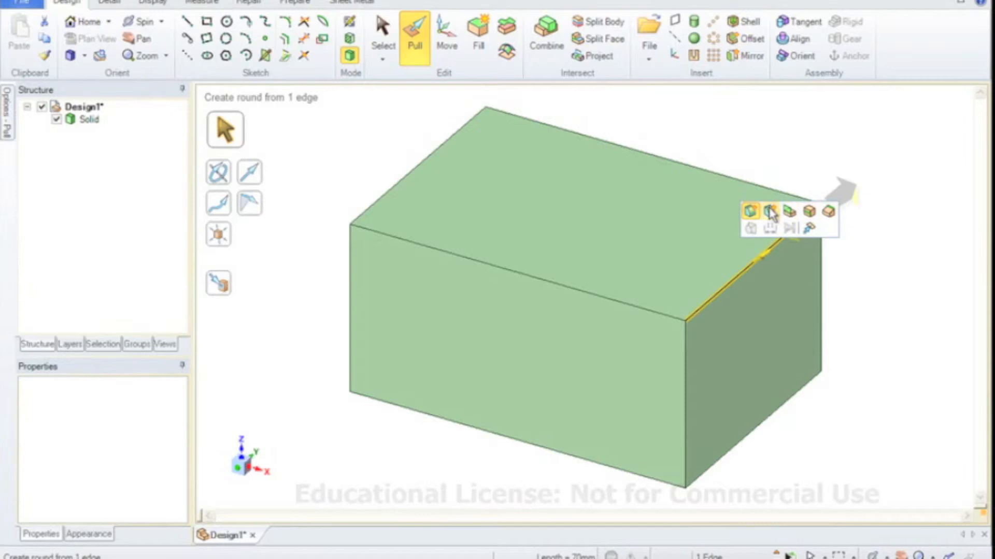
Step: Select the block's front top edge and choose Chamfer from the Pull mini-toolbar
click(769, 211)
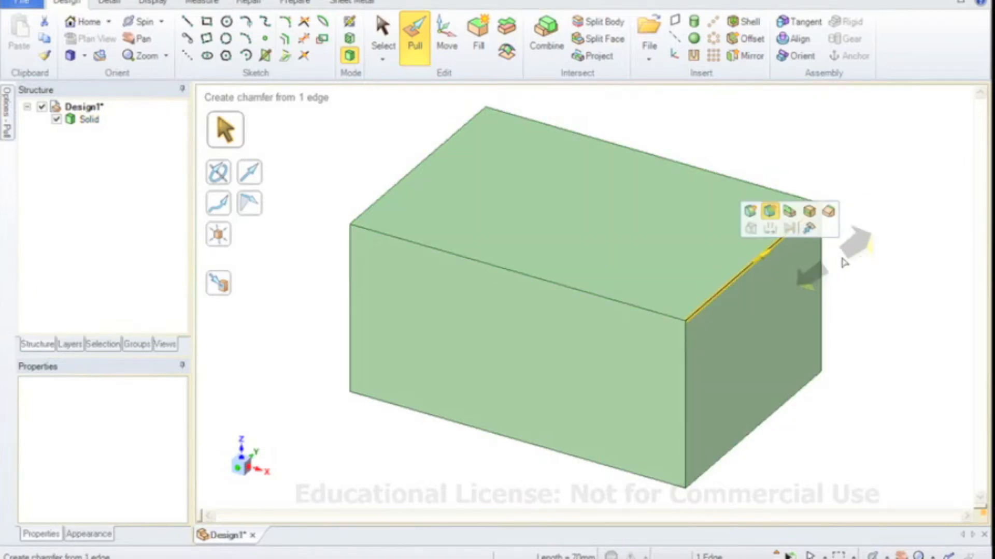